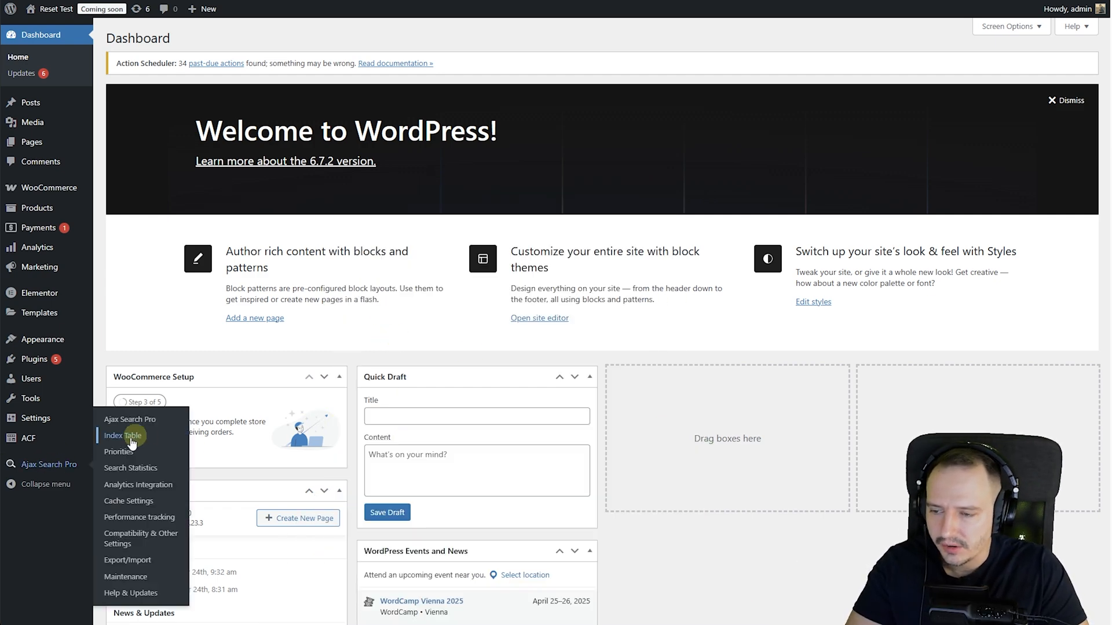
Create a new Ajax Search Pro instance named 'Search' (shortcode [wd_asp id=1]).
{"action": "left_click", "coordinate": [123, 436]}
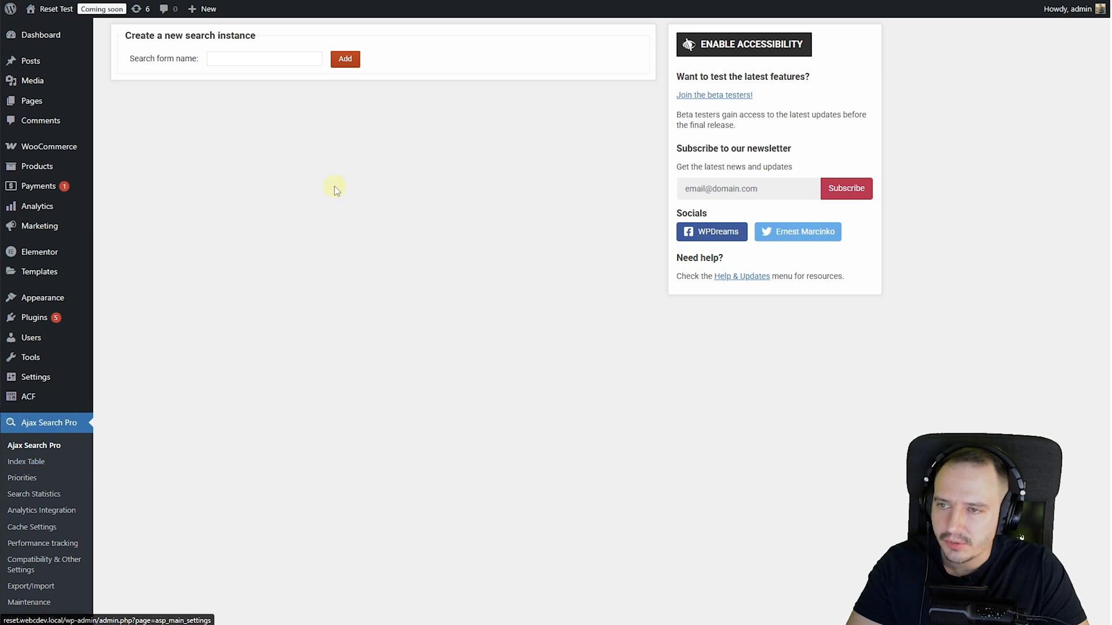
{"action": "mouse_move", "coordinate": [239, 80]}
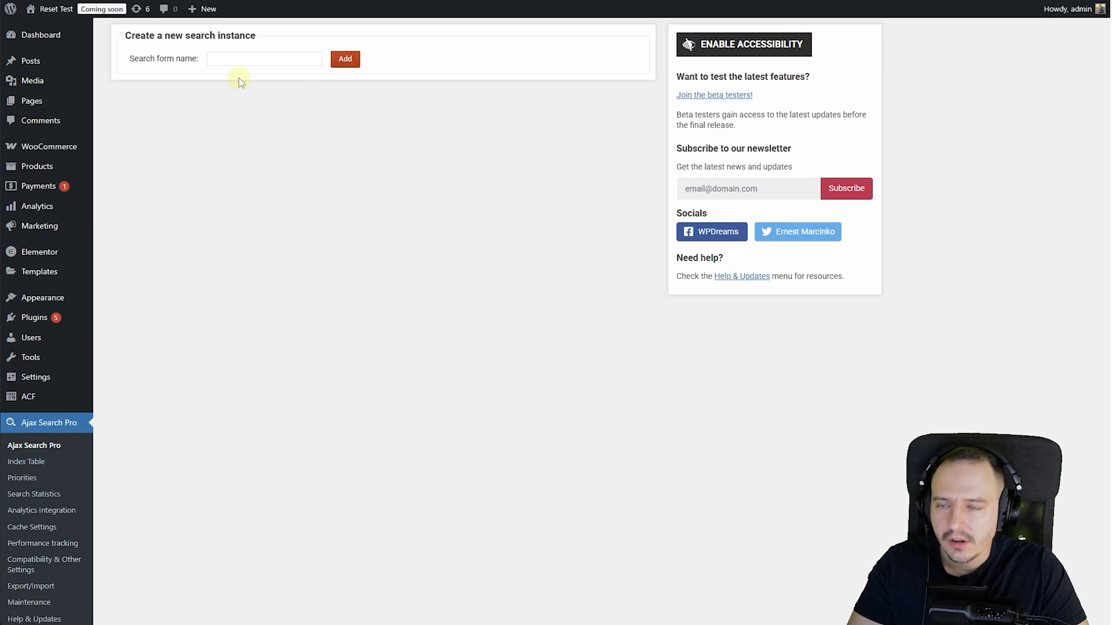
{"action": "type", "text": "Search"}
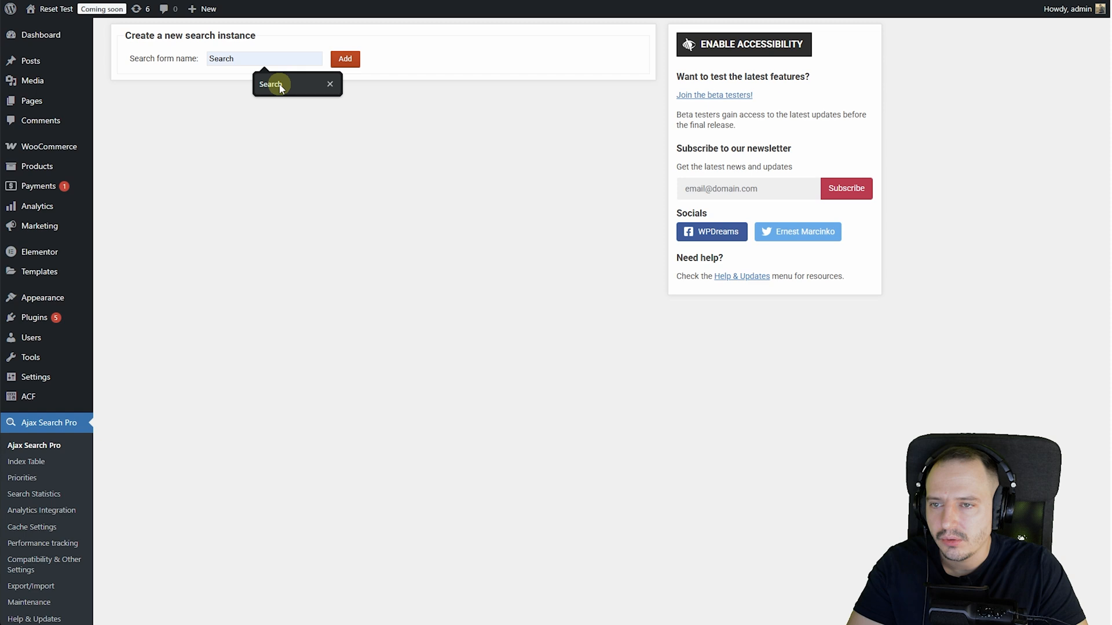
{"action": "left_click", "coordinate": [329, 83]}
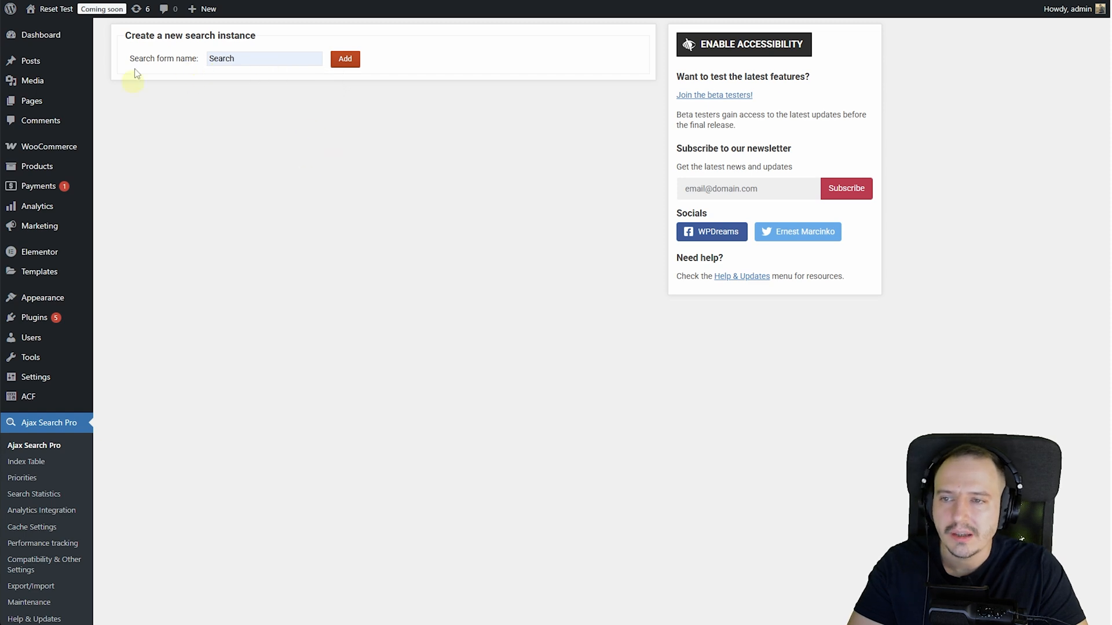
{"action": "left_click", "coordinate": [345, 59]}
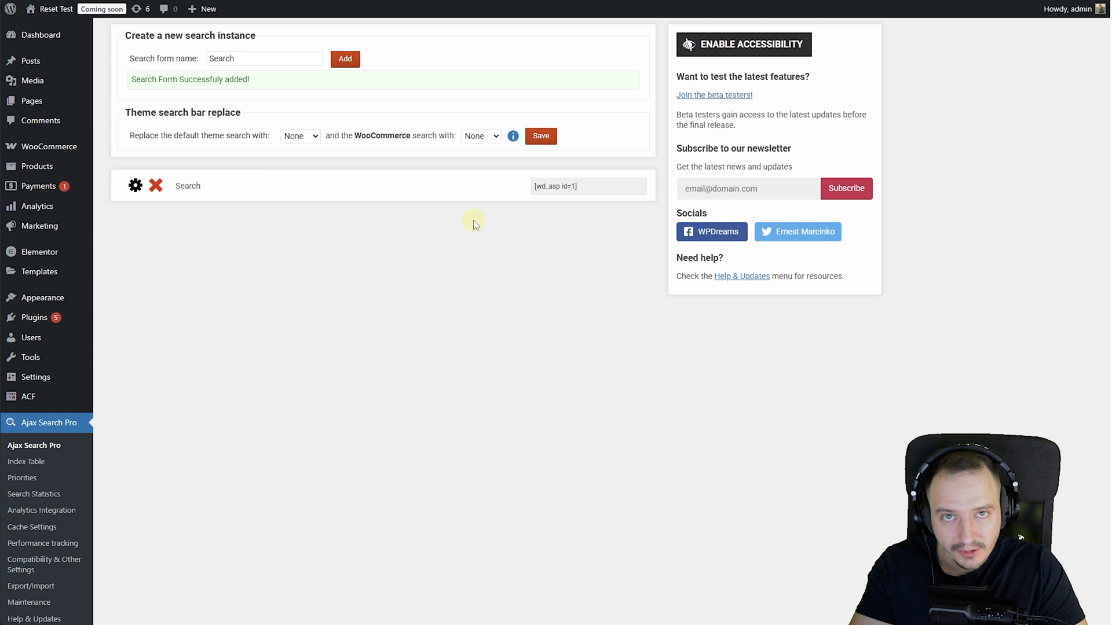
{"action": "mouse_move", "coordinate": [419, 220]}
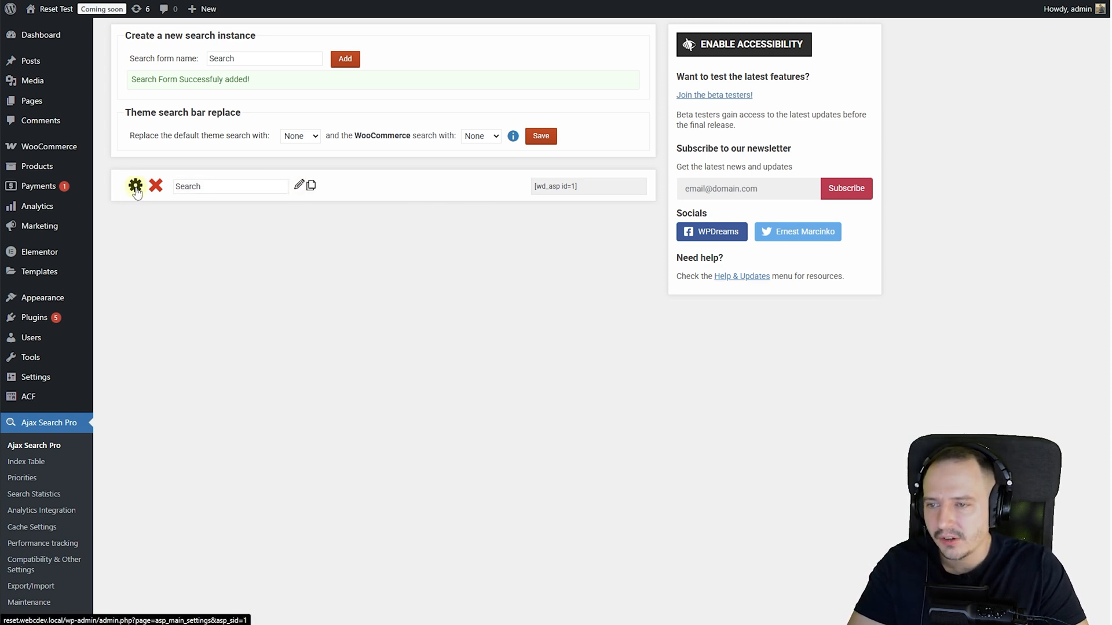
Open the Search instance's settings and show its live preview with sample results.
{"action": "left_click", "coordinate": [134, 186]}
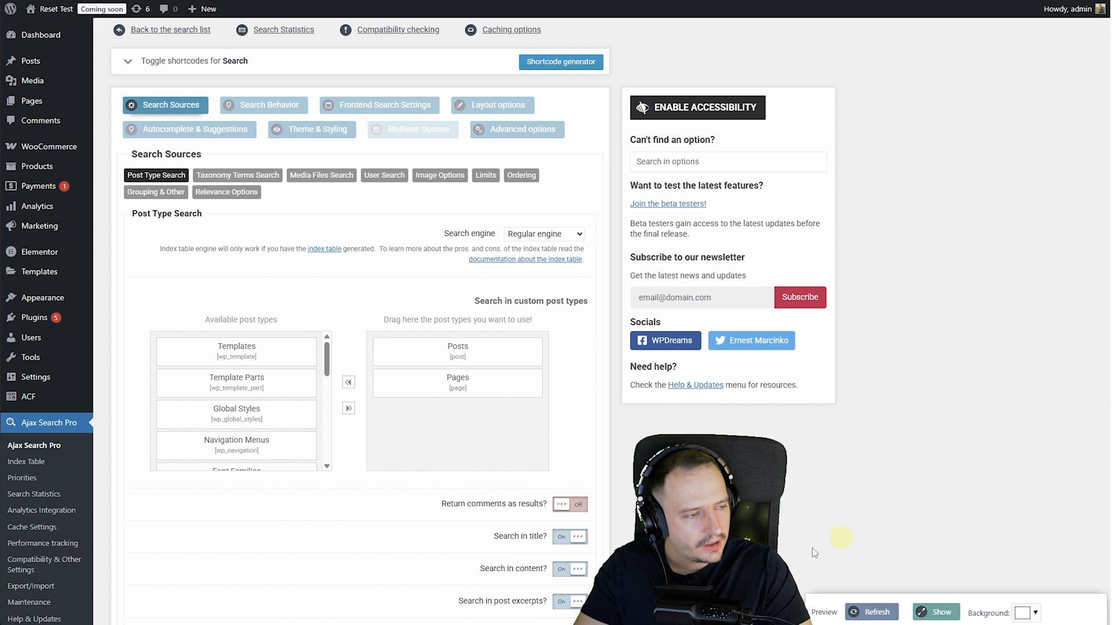
{"action": "left_click", "coordinate": [934, 611]}
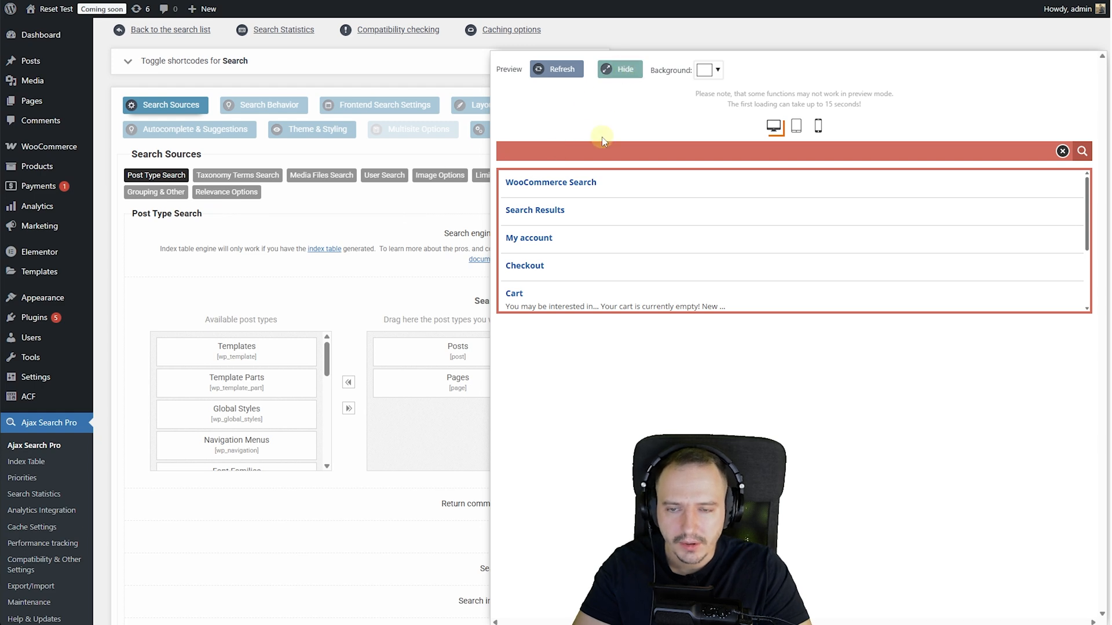
{"action": "mouse_move", "coordinate": [658, 74]}
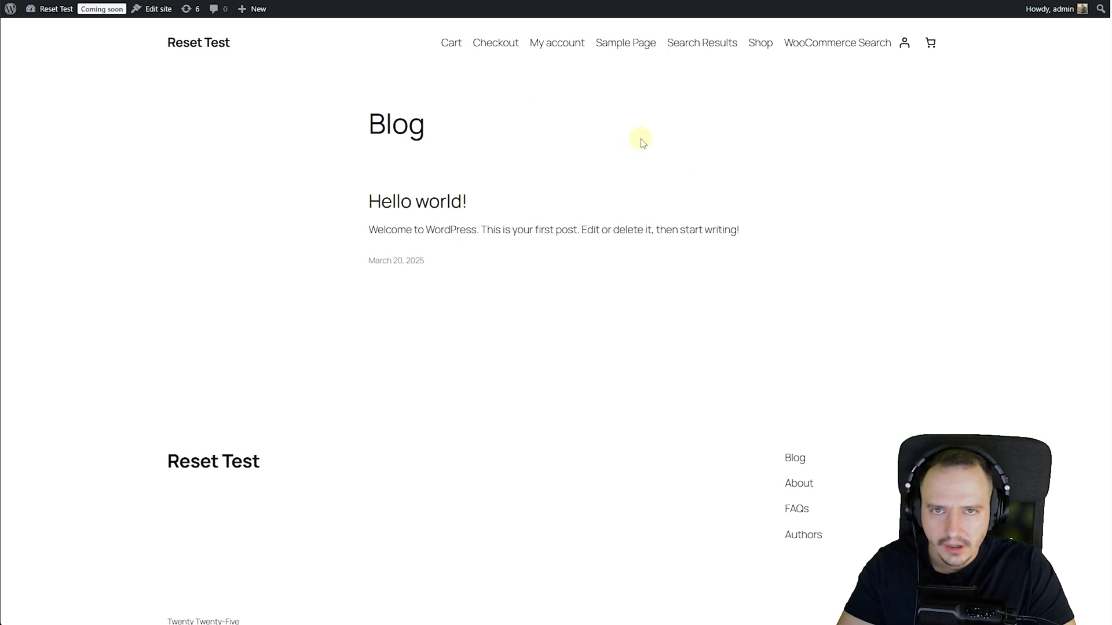
{"action": "mouse_move", "coordinate": [283, 77]}
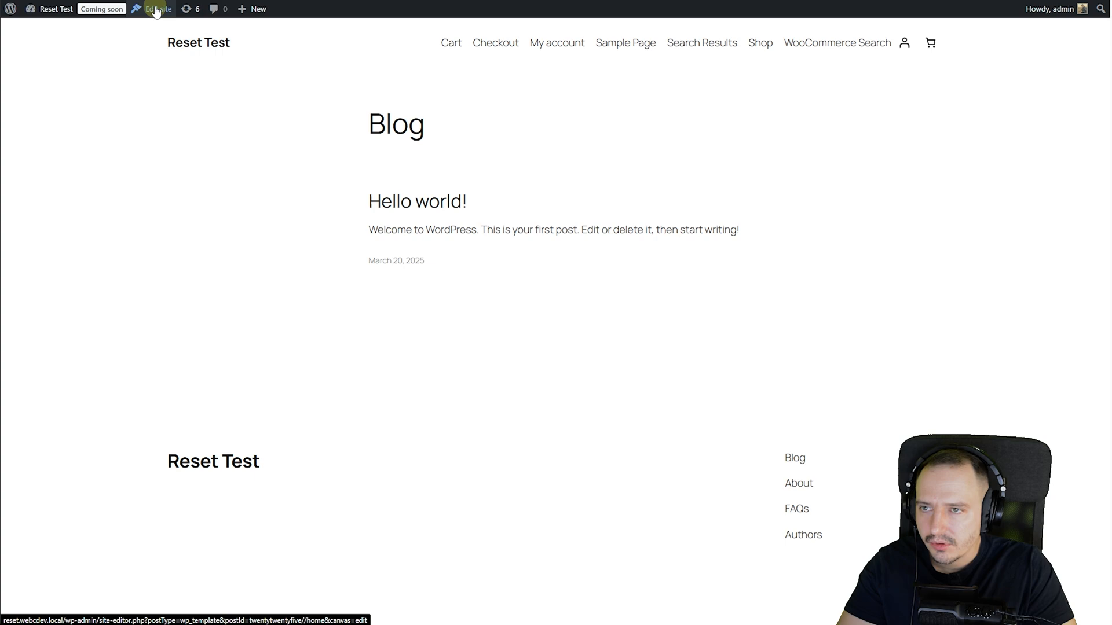
{"action": "mouse_move", "coordinate": [446, 118]}
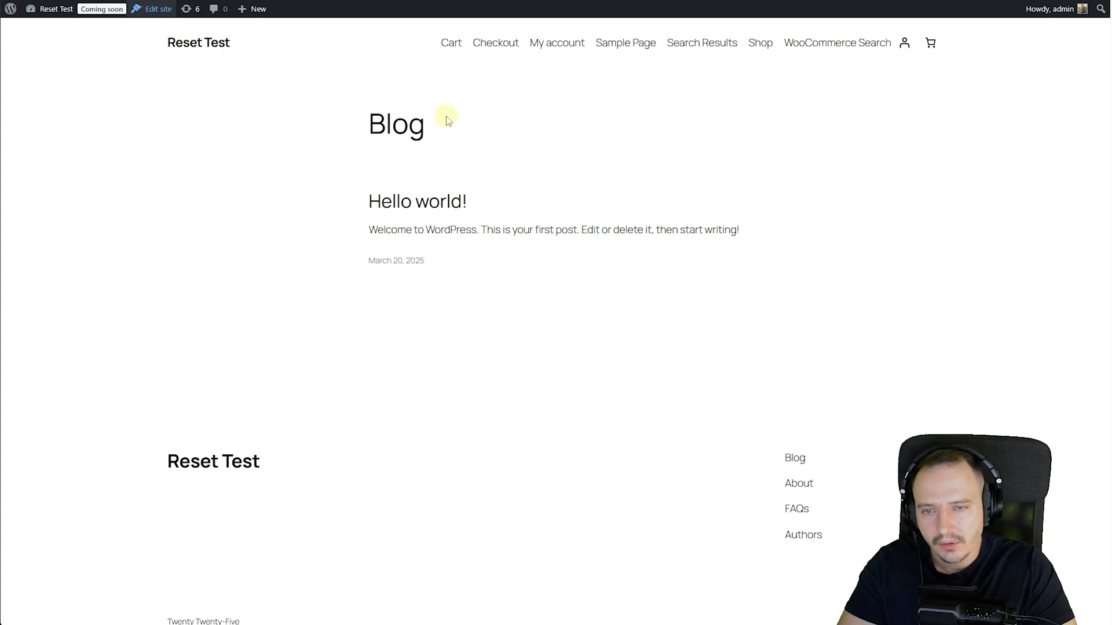
Add the Ajax Search Pro block for instance 1 to the Blog Home header beside the site title.
{"action": "left_click", "coordinate": [157, 8]}
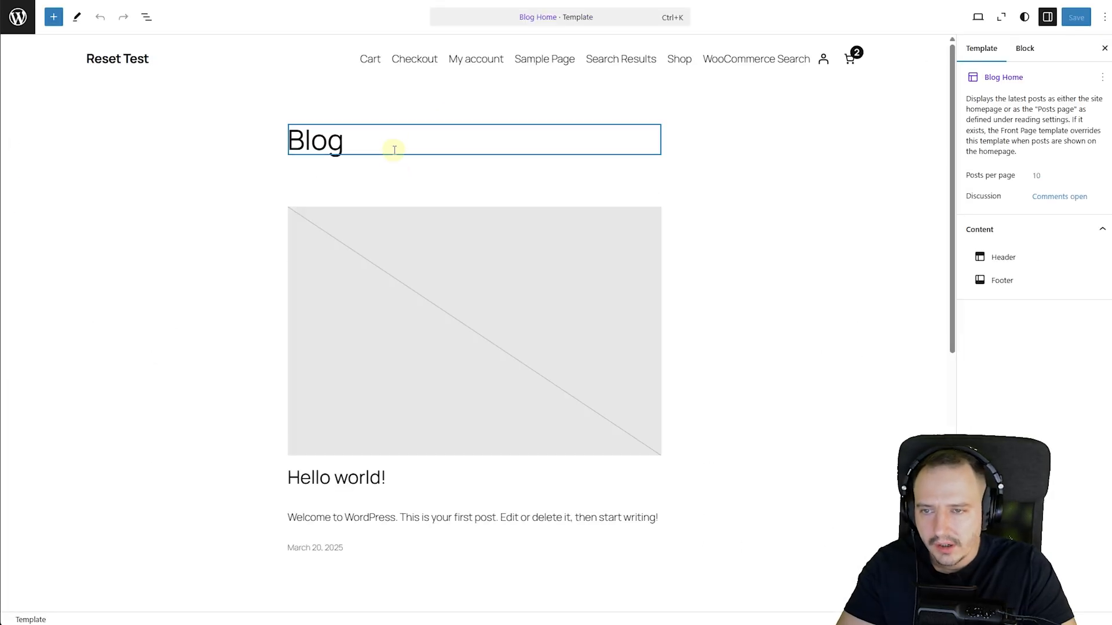
{"action": "left_click", "coordinate": [473, 104]}
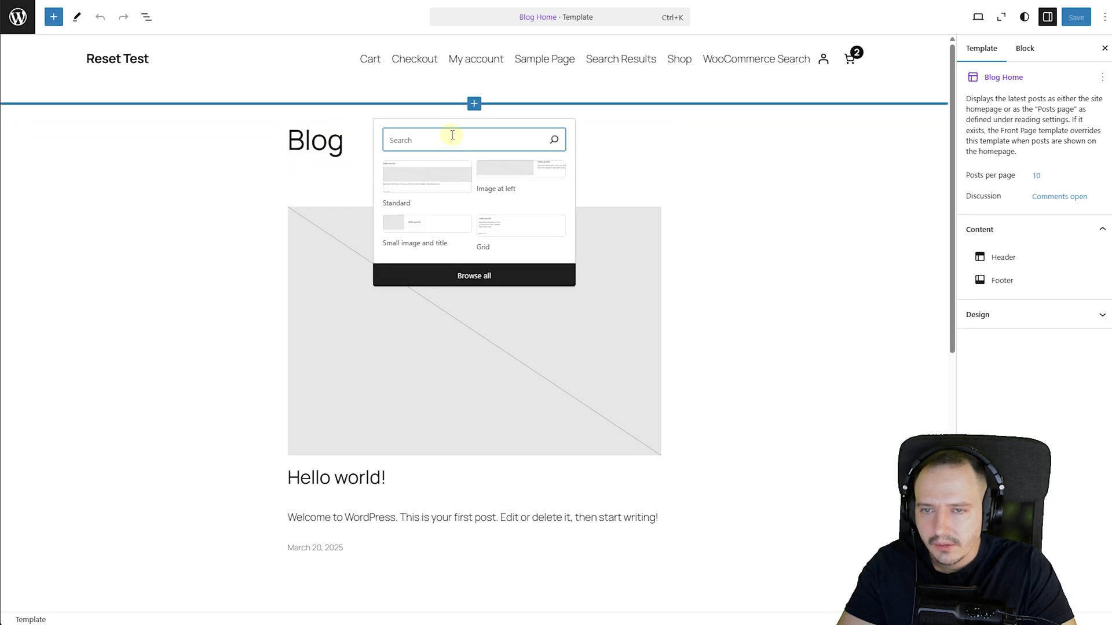
{"action": "type", "text": "ajax"}
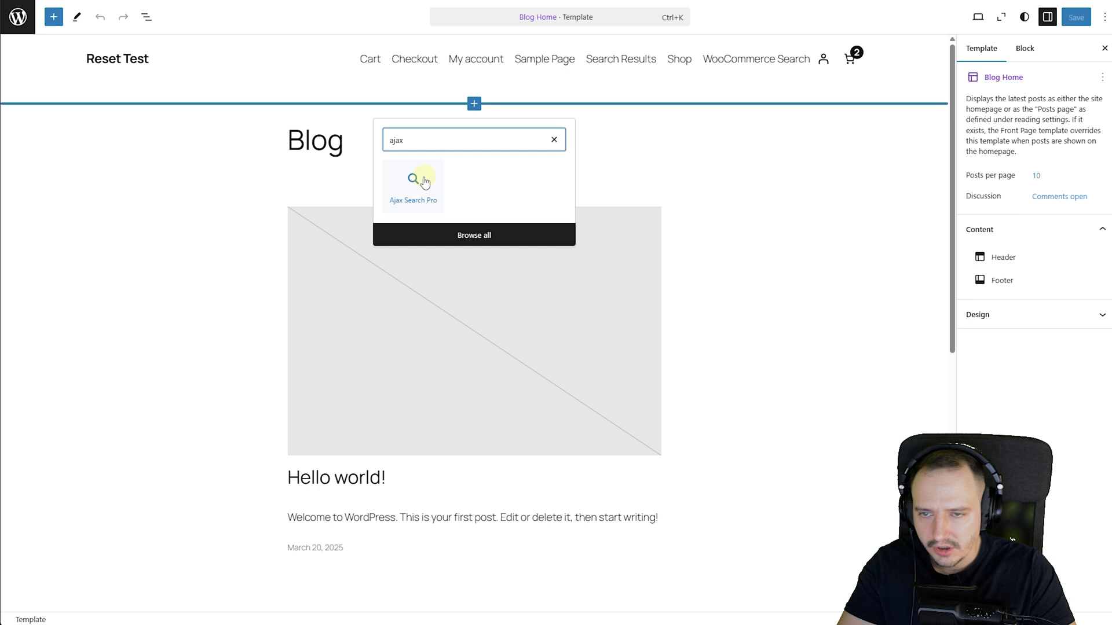
{"action": "left_click", "coordinate": [412, 182]}
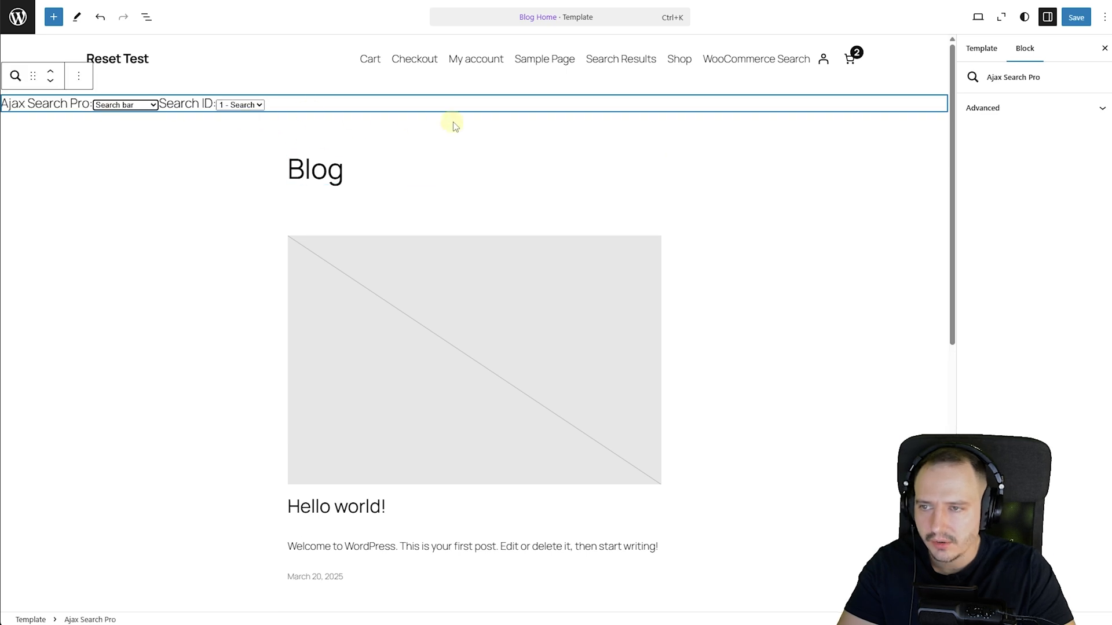
{"action": "left_click", "coordinate": [982, 107]}
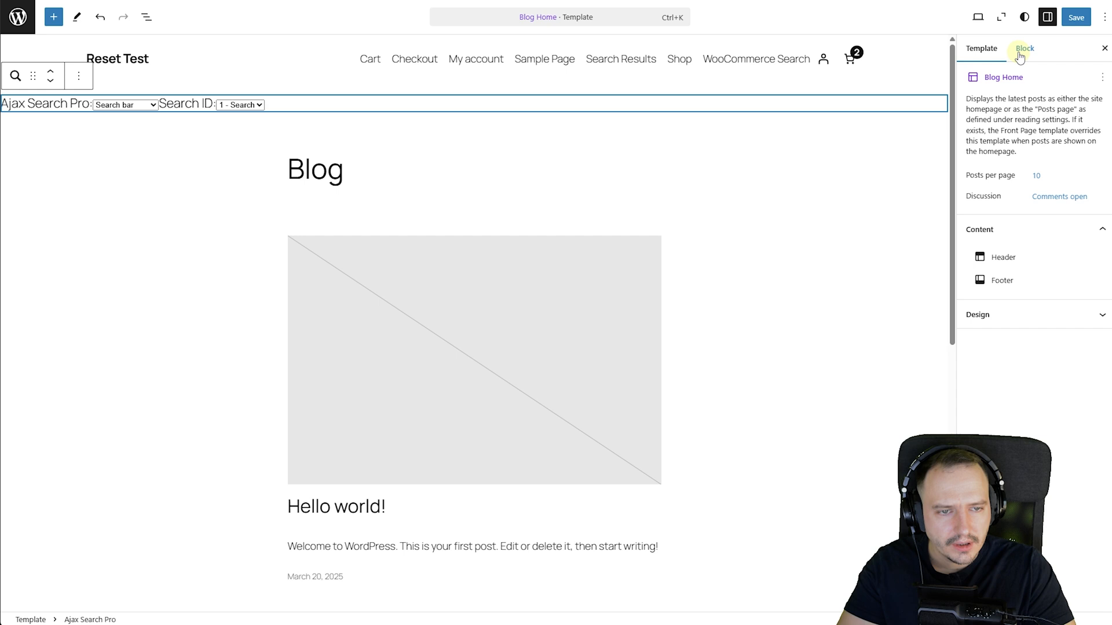
{"action": "left_click", "coordinate": [1024, 49]}
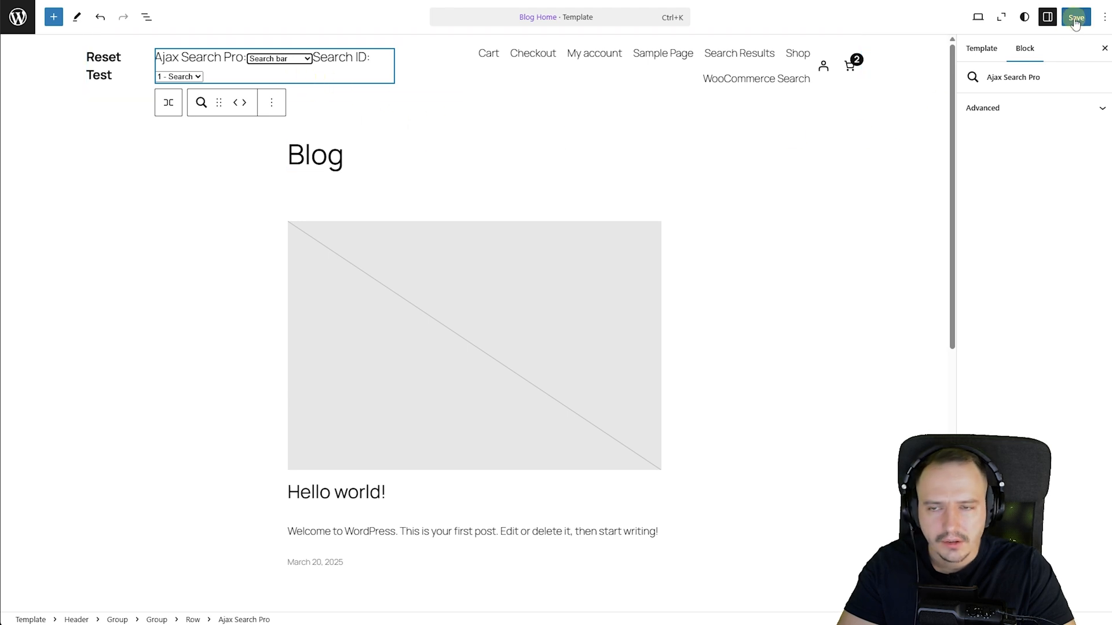
Save the header template and set the desktop search box width to 300px in Theme & Styling.
{"action": "left_click", "coordinate": [1075, 17]}
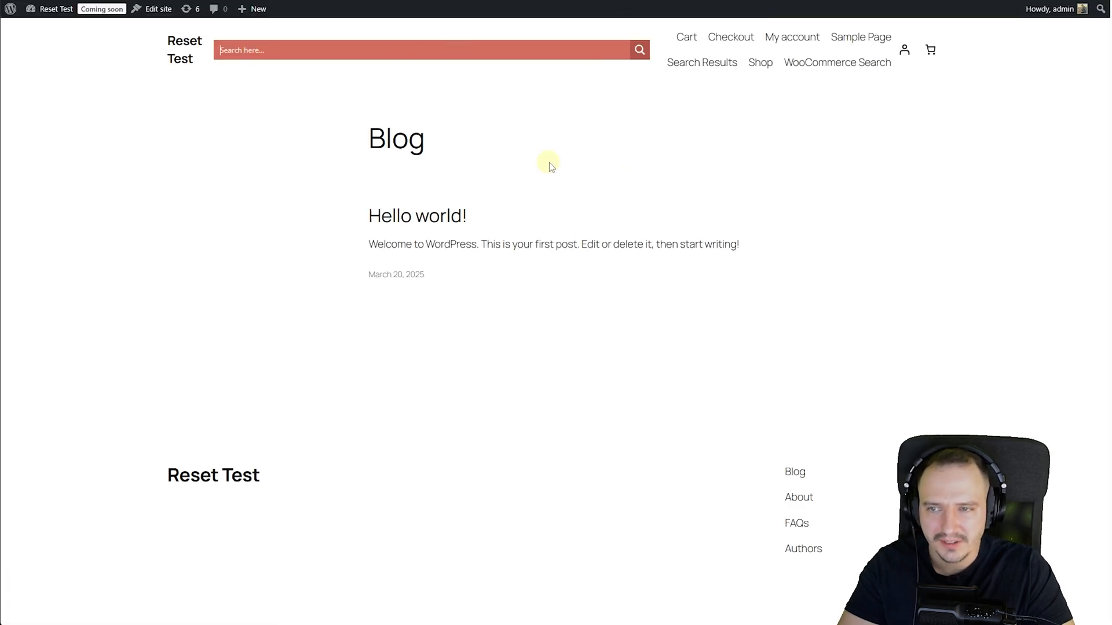
{"action": "mouse_move", "coordinate": [505, 50]}
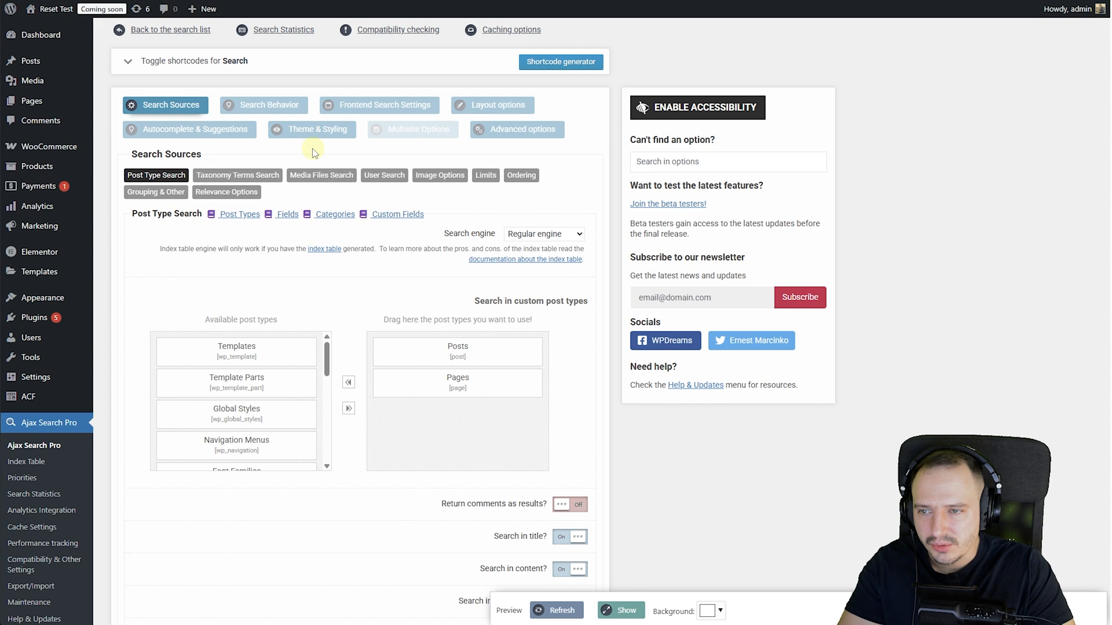
{"action": "left_click", "coordinate": [318, 128]}
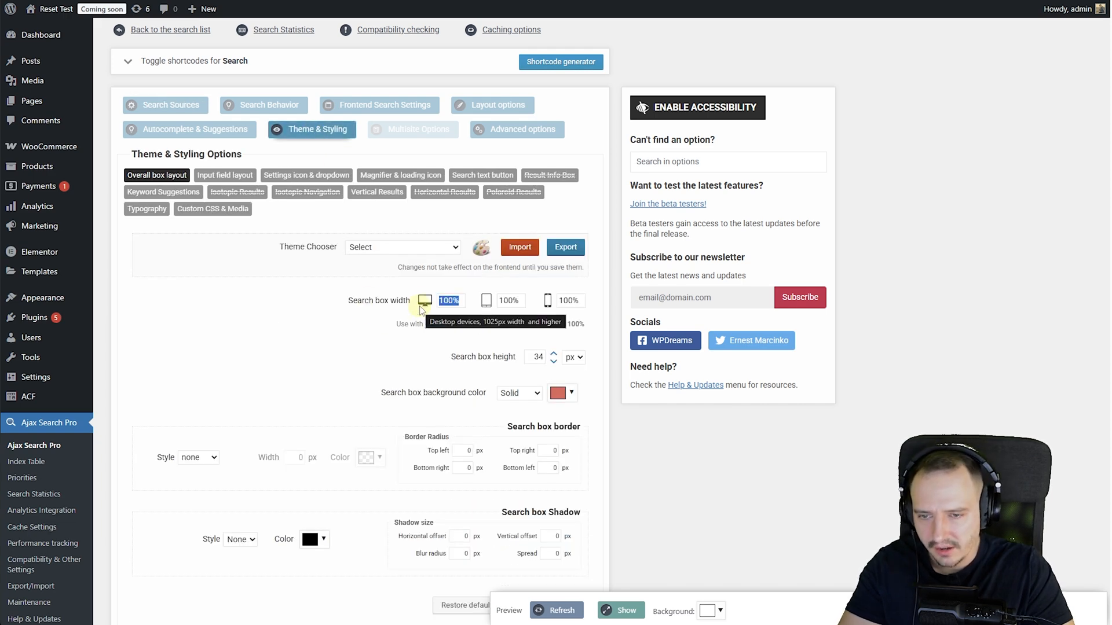
{"action": "type", "text": "25"}
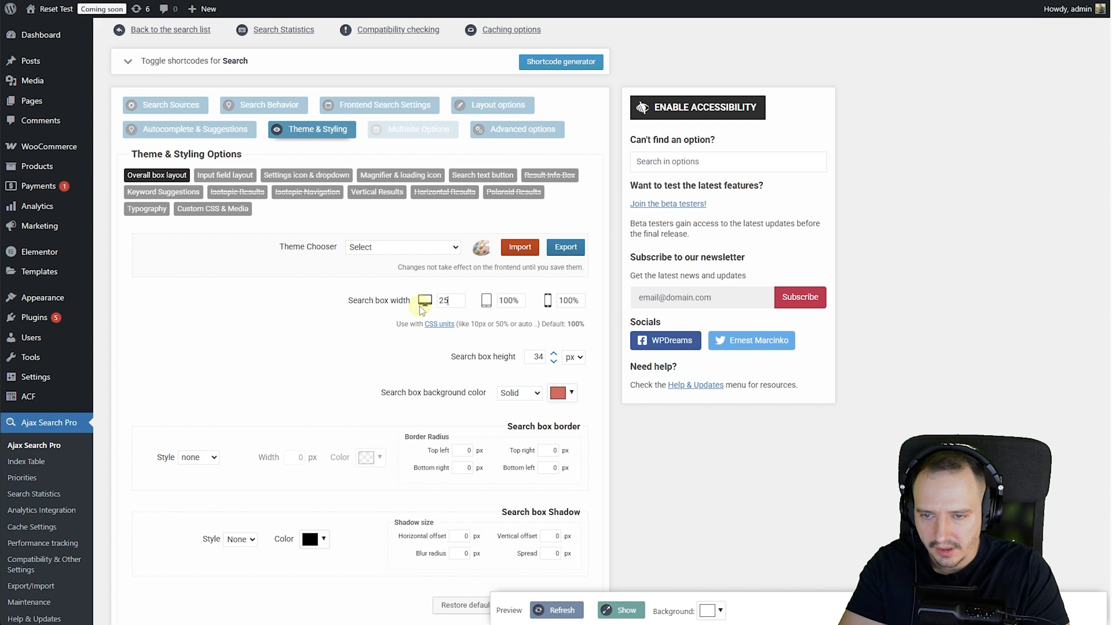
{"action": "type", "text": "300px"}
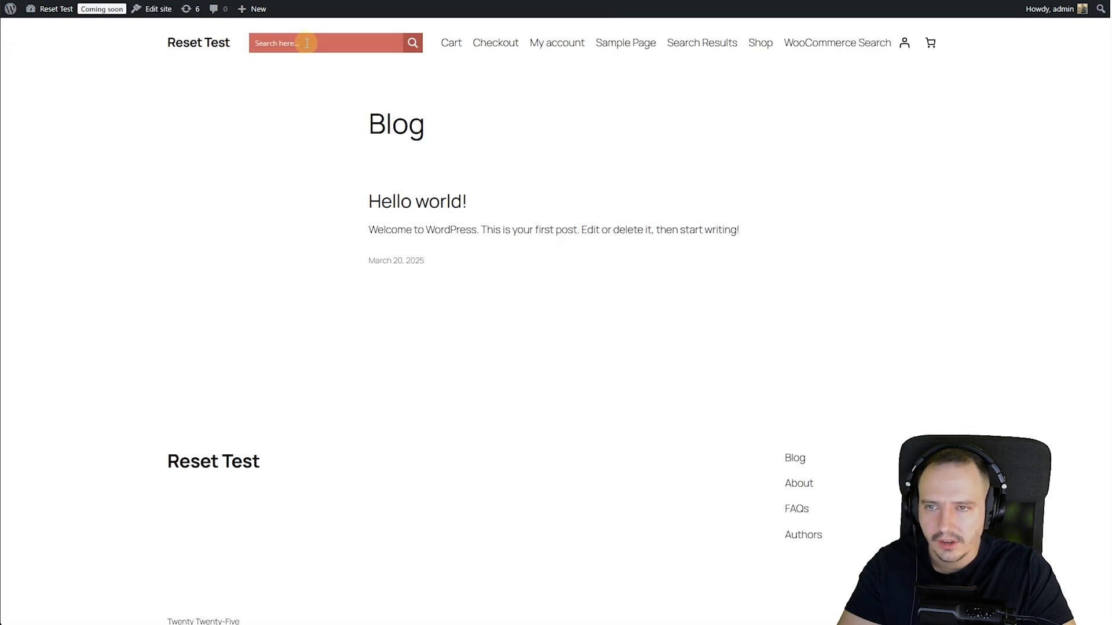
Open the Hello world! post from the blog front end and start editing it.
{"action": "left_click", "coordinate": [327, 43]}
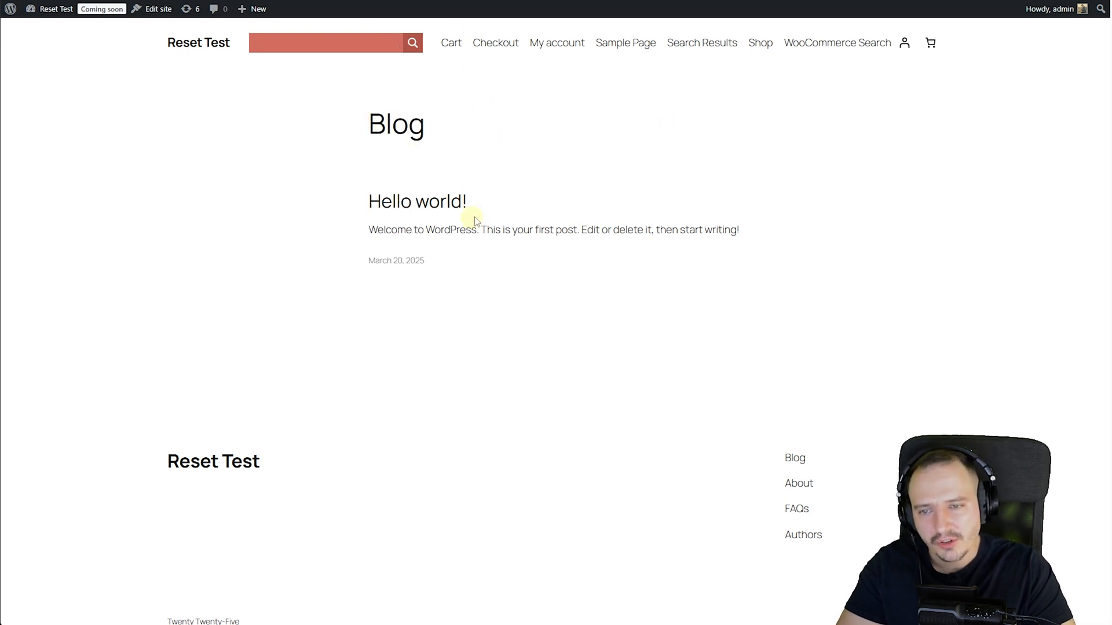
{"action": "mouse_move", "coordinate": [417, 206]}
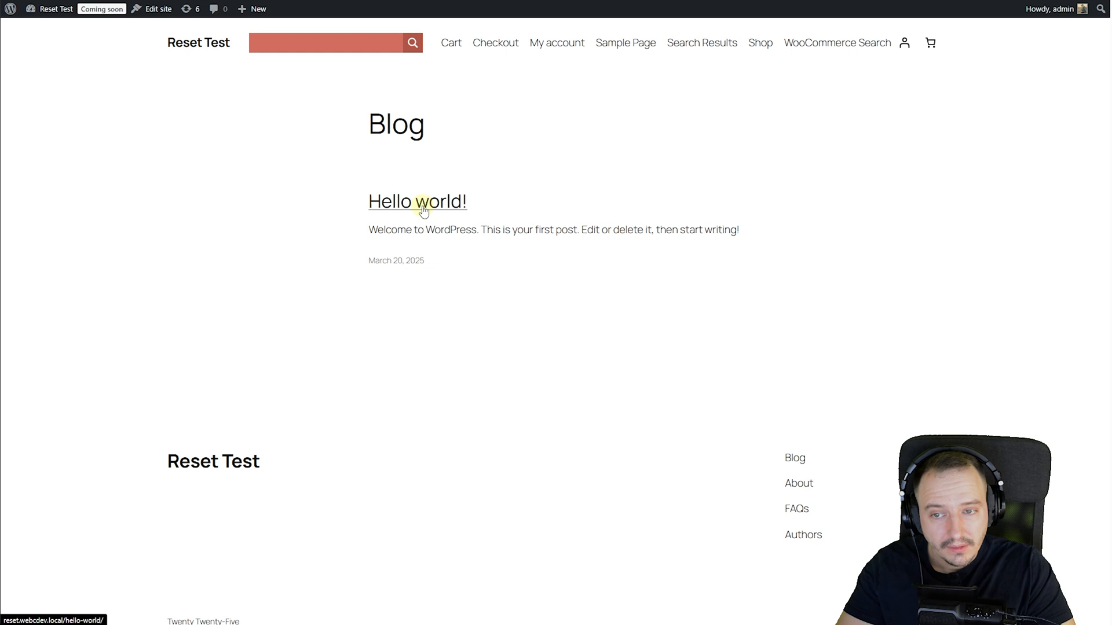
{"action": "left_click", "coordinate": [417, 202]}
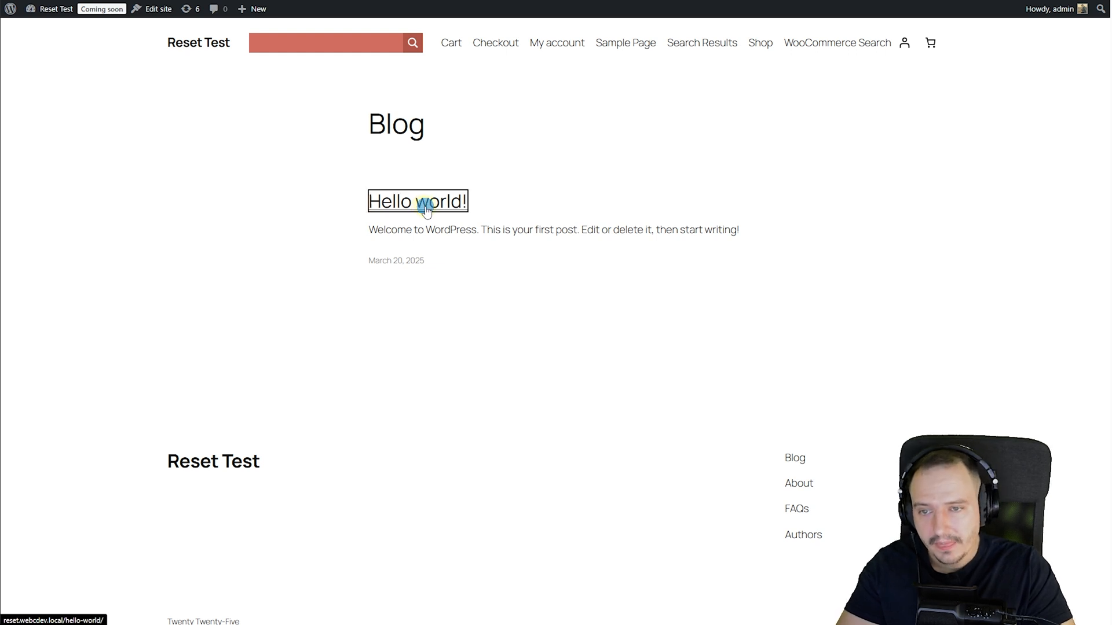
{"action": "left_click", "coordinate": [416, 201]}
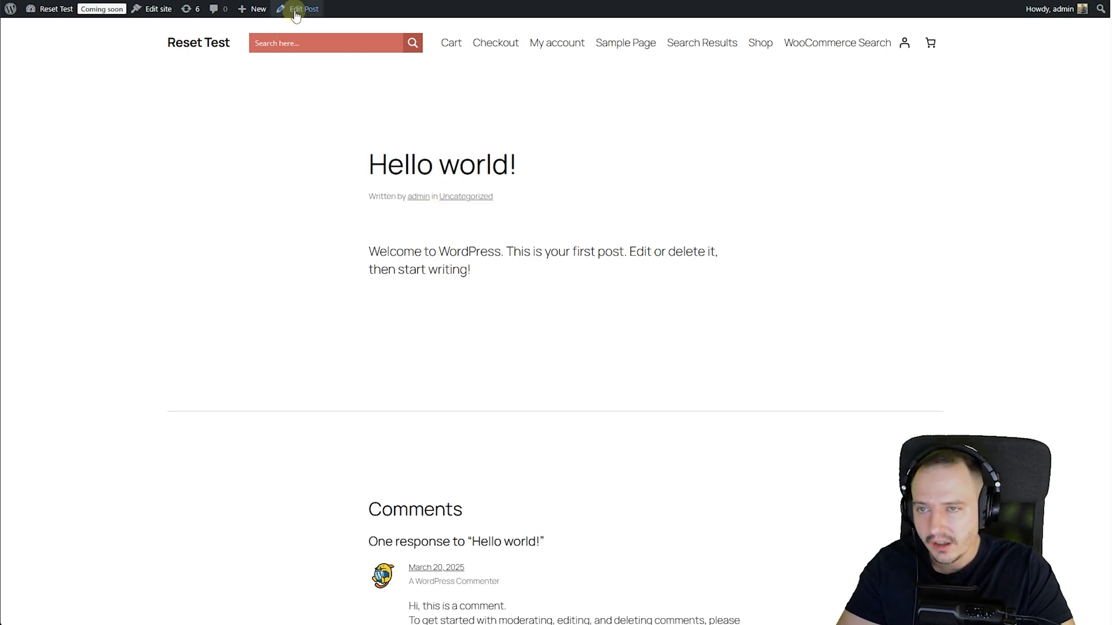
{"action": "left_click", "coordinate": [303, 8]}
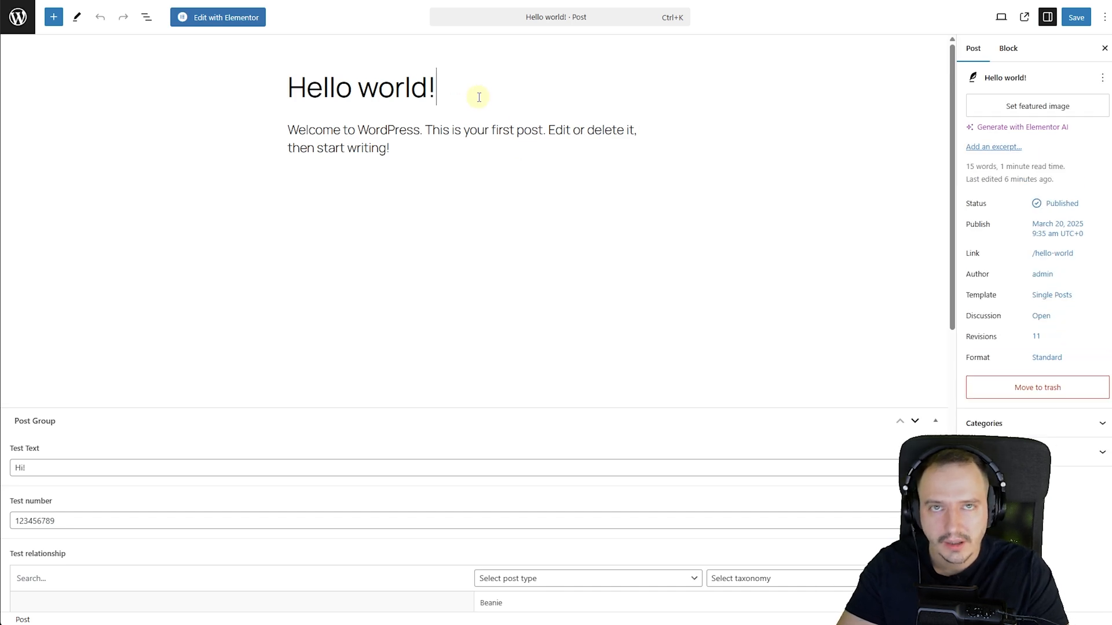
Insert the Ajax Search Pro block below the title, save the post and view it live.
{"action": "type", "text": "/"}
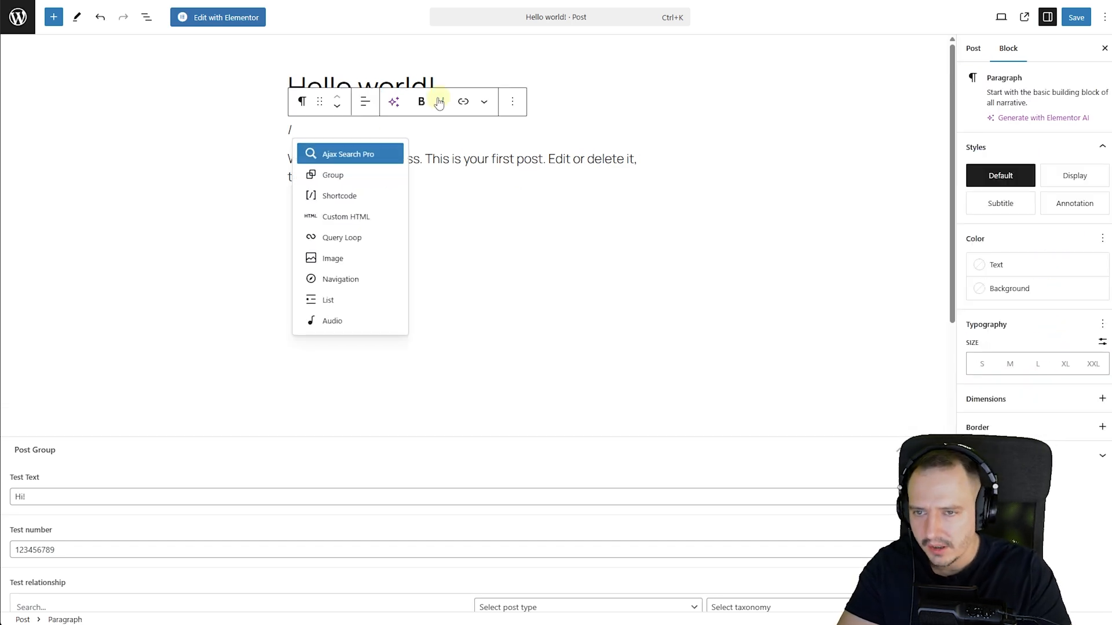
{"action": "left_click", "coordinate": [349, 154]}
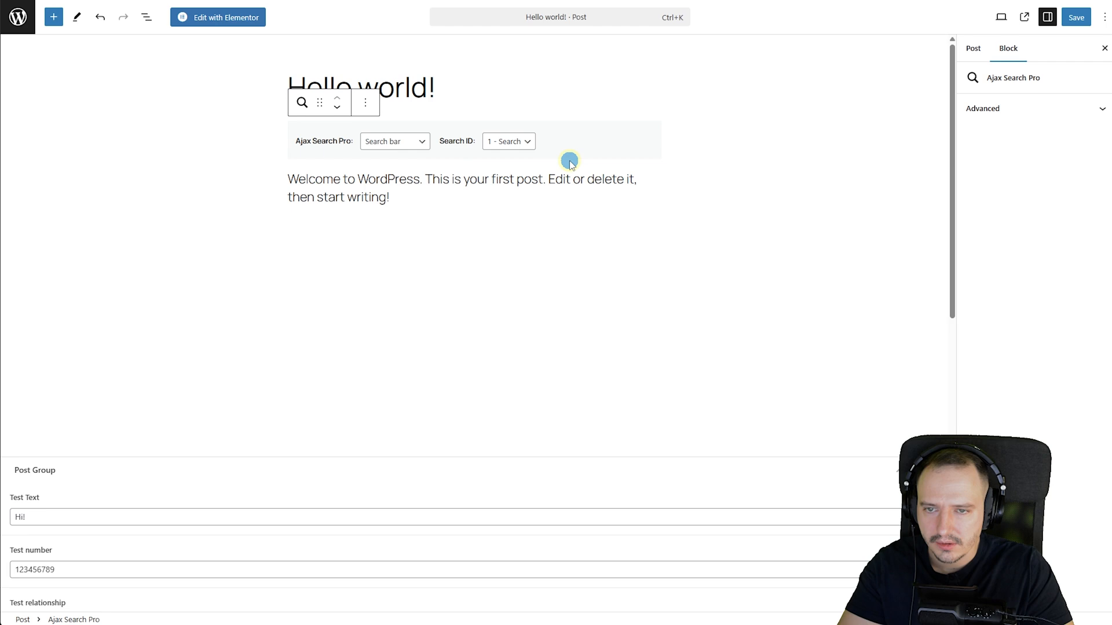
{"action": "left_click", "coordinate": [570, 140]}
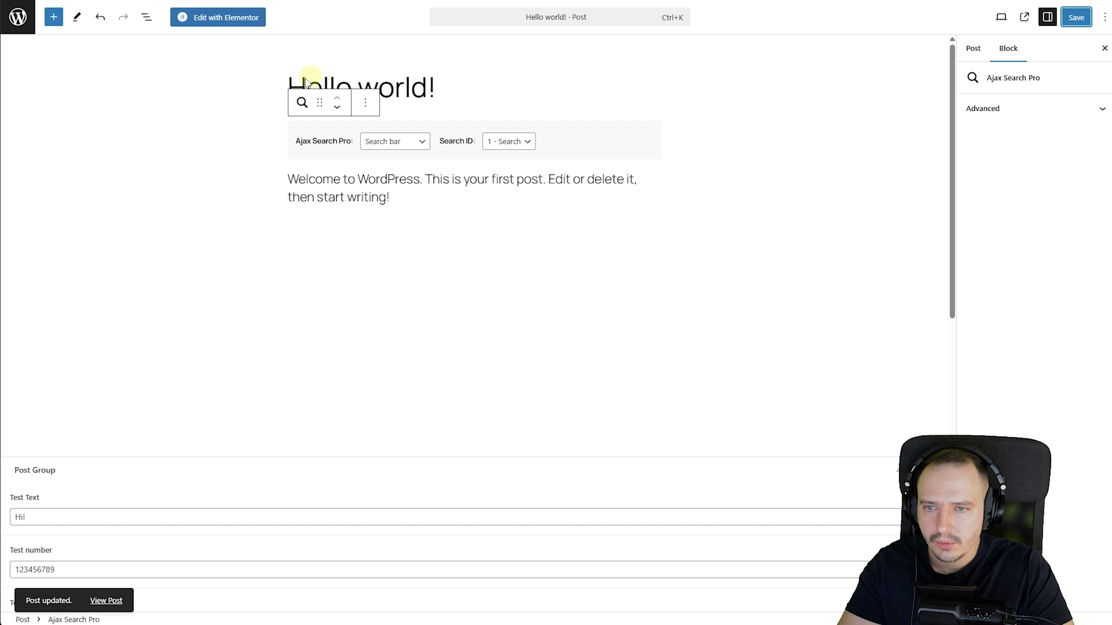
{"action": "left_click", "coordinate": [105, 601]}
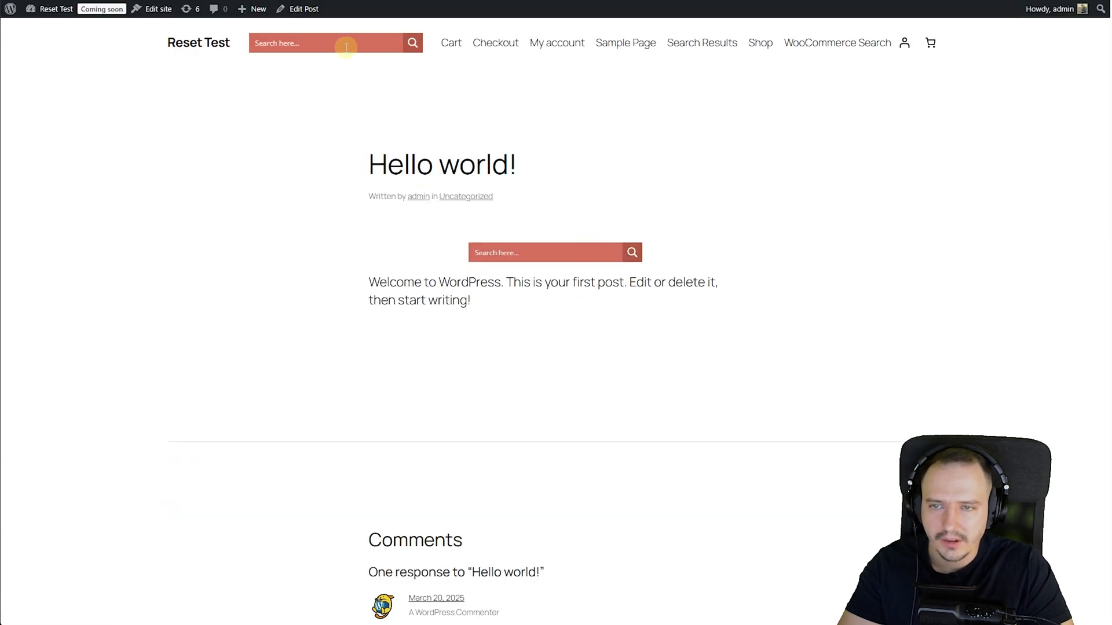
Try the header search bar before returning to the Ajax Search Pro instance list for the shortcode.
{"action": "left_click", "coordinate": [326, 43]}
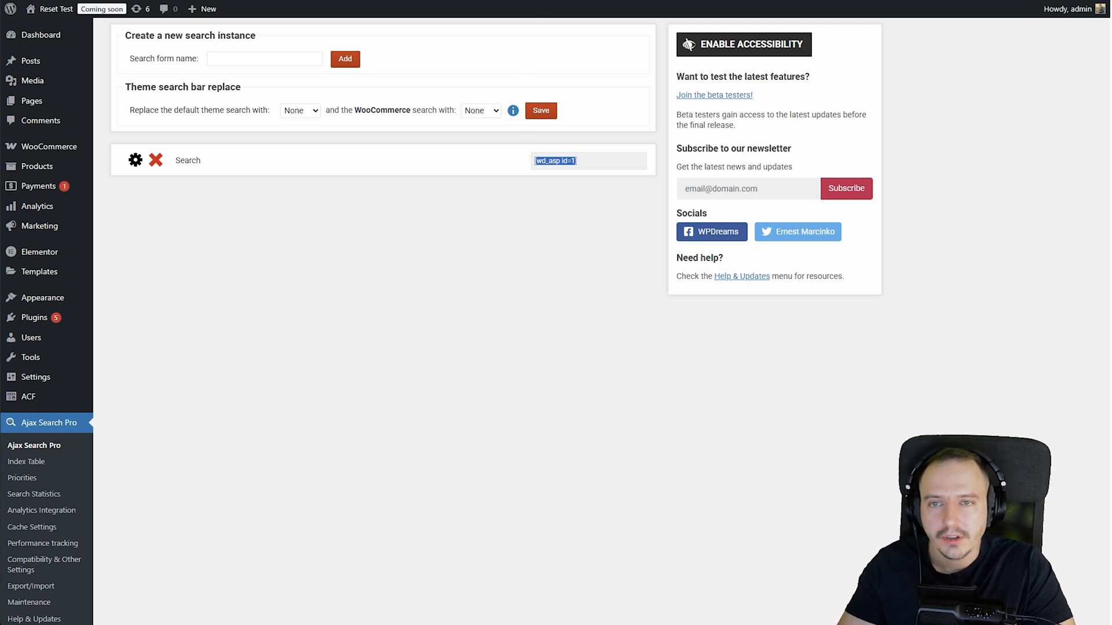
{"action": "mouse_move", "coordinate": [605, 89]}
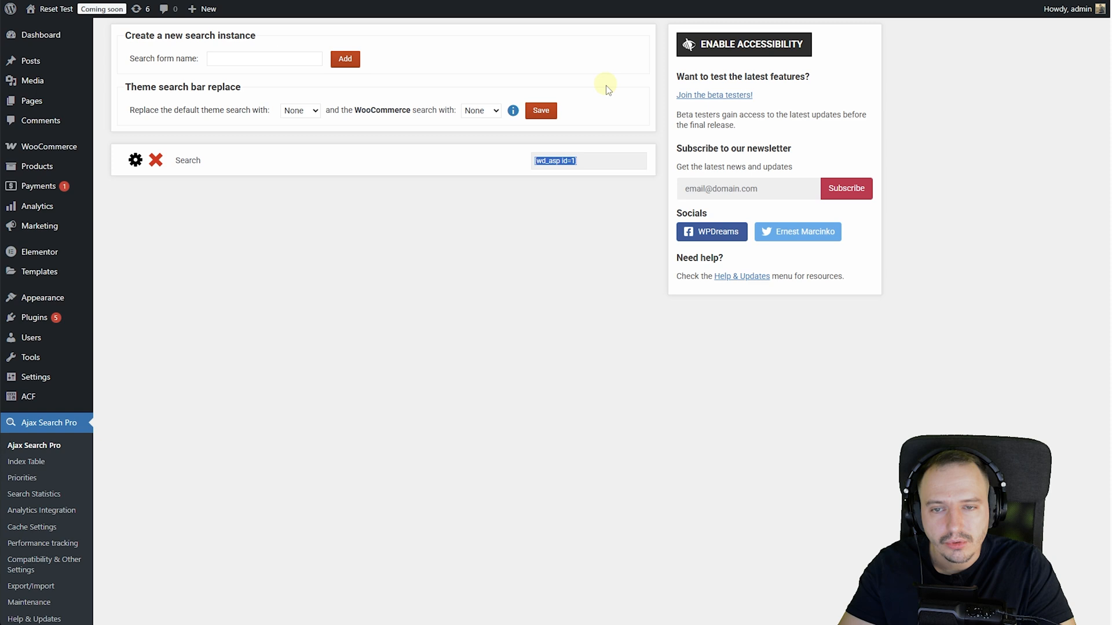
{"action": "mouse_move", "coordinate": [619, 129]}
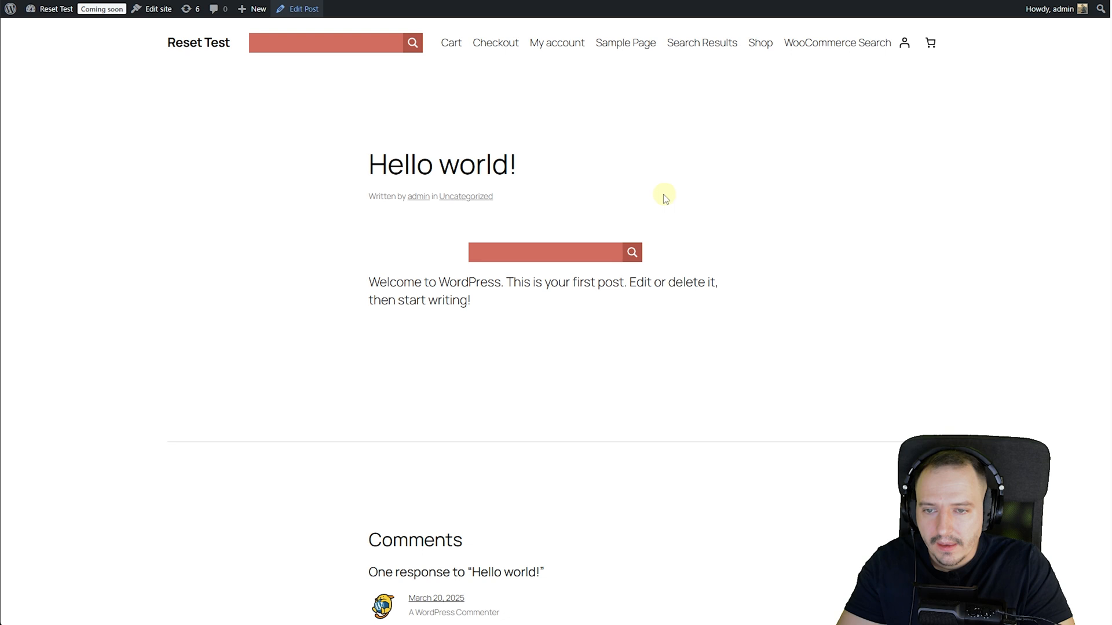
Add three [wd_asp id=1] shortcode blocks under the post text, save and view the extra search bars.
{"action": "left_click", "coordinate": [302, 8]}
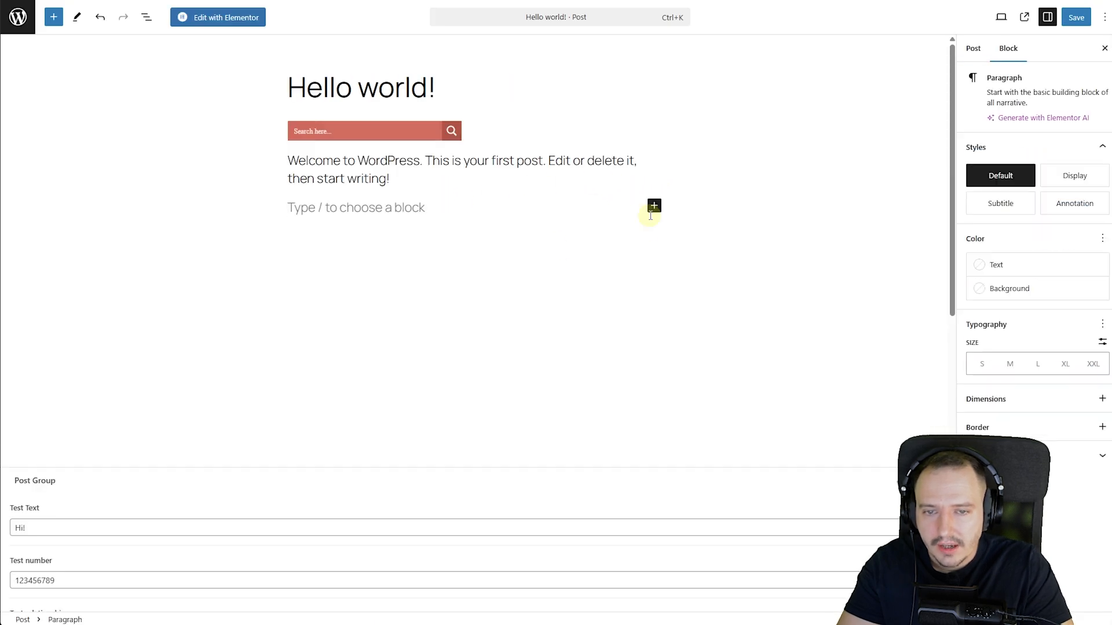
{"action": "left_click", "coordinate": [653, 207]}
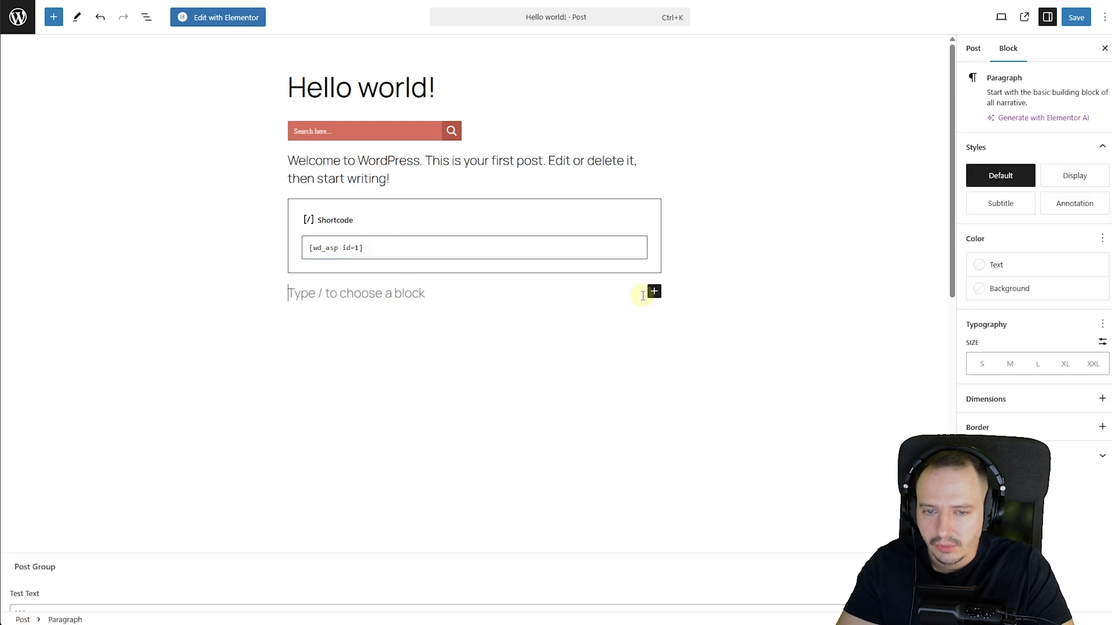
{"action": "mouse_move", "coordinate": [603, 301]}
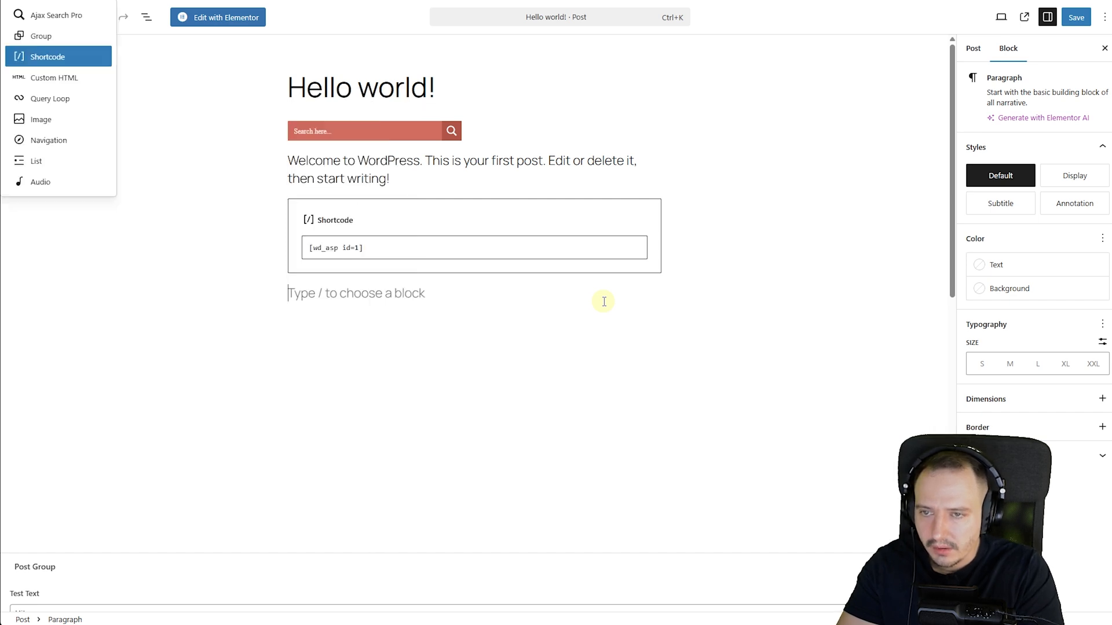
{"action": "left_click", "coordinate": [48, 56]}
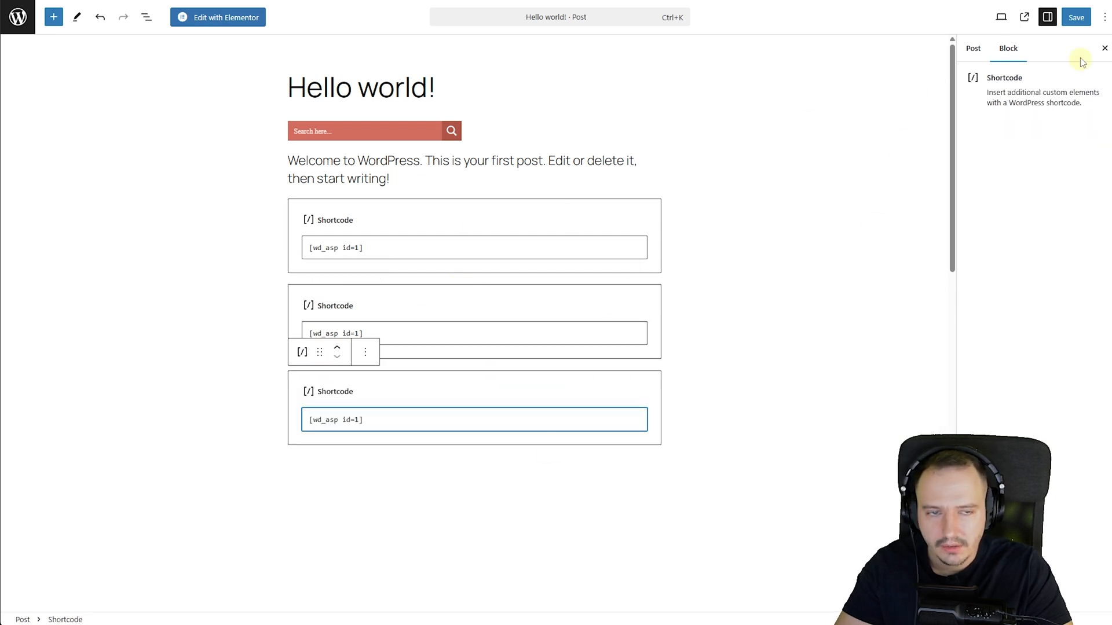
{"action": "left_click", "coordinate": [1075, 17]}
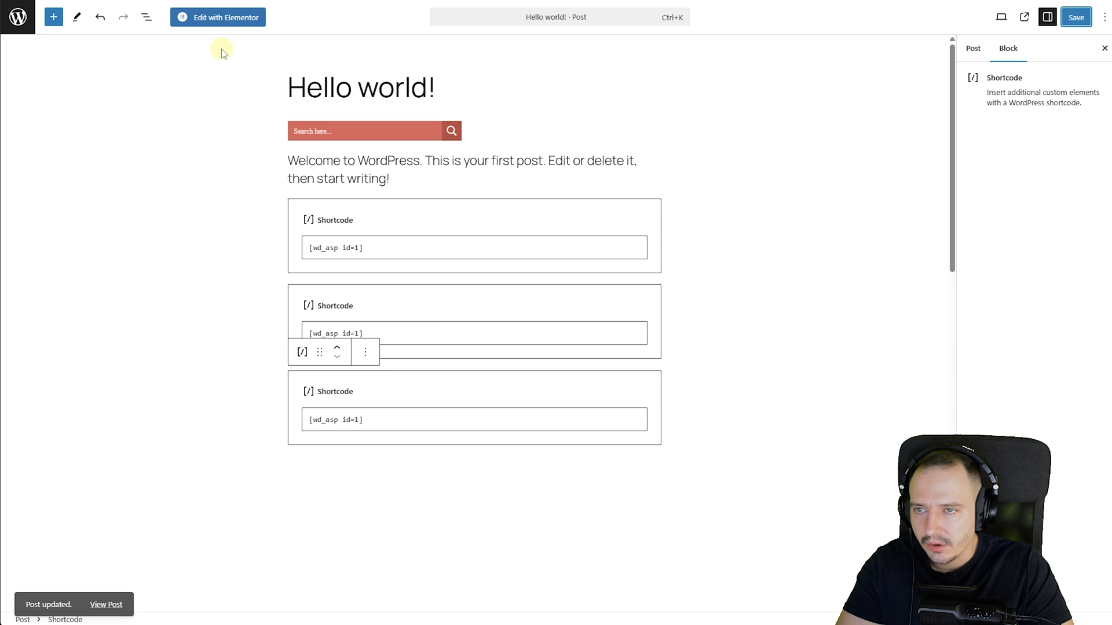
{"action": "left_click", "coordinate": [106, 604]}
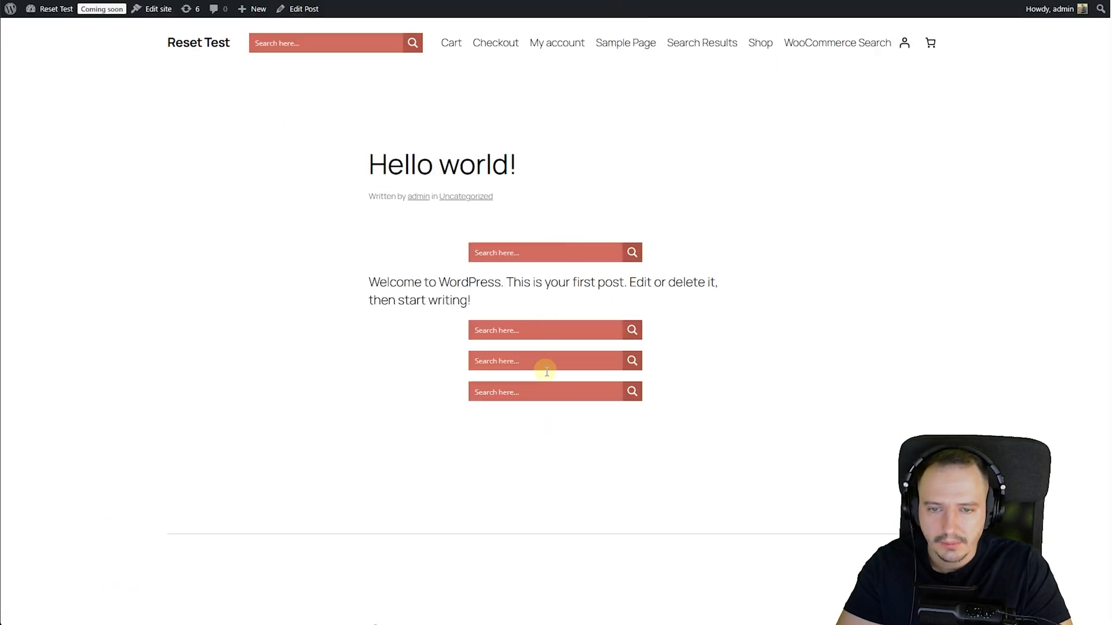
{"action": "mouse_move", "coordinate": [779, 257]}
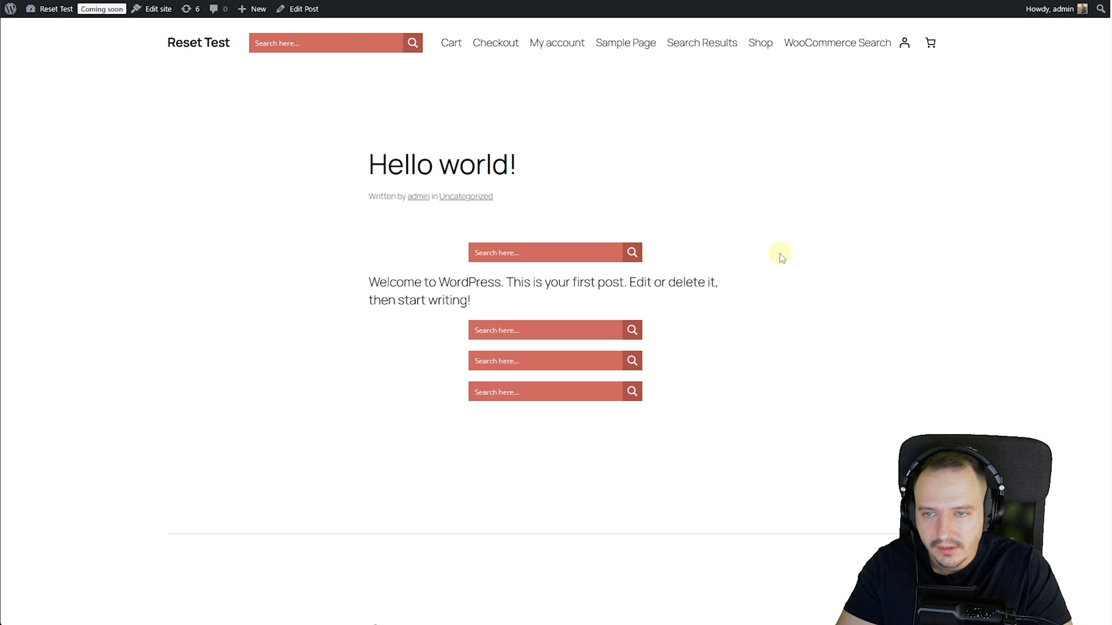